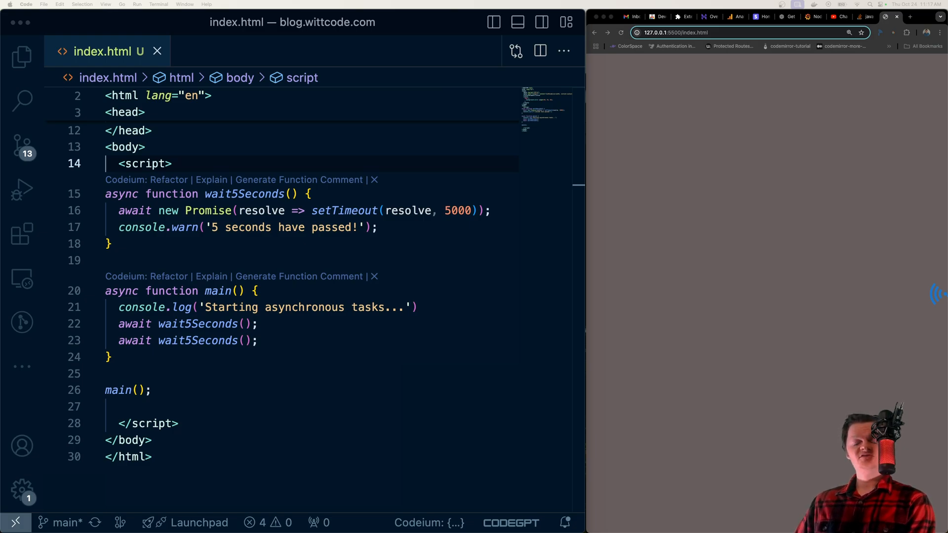
mouse_move(158, 239)
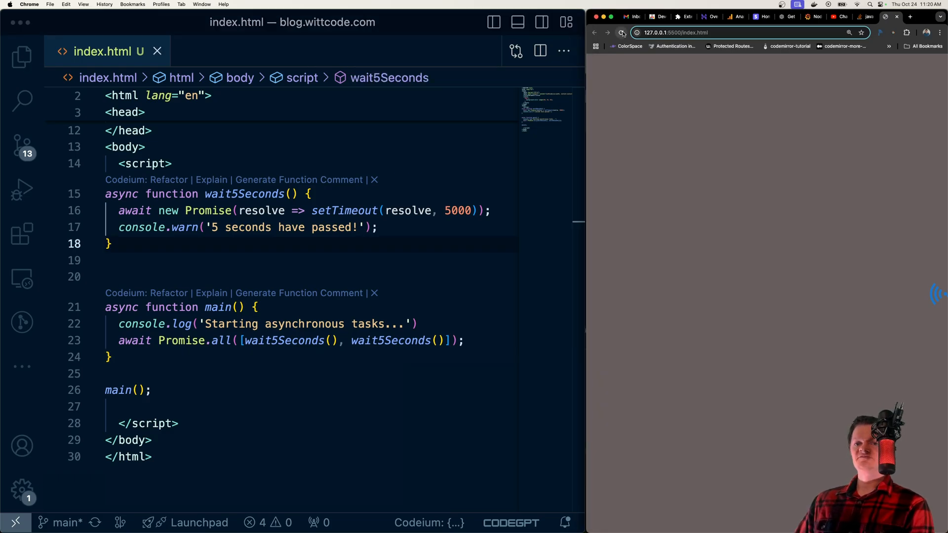
Reload the Chrome page so both '5 seconds have passed!' warnings appear together
click(621, 32)
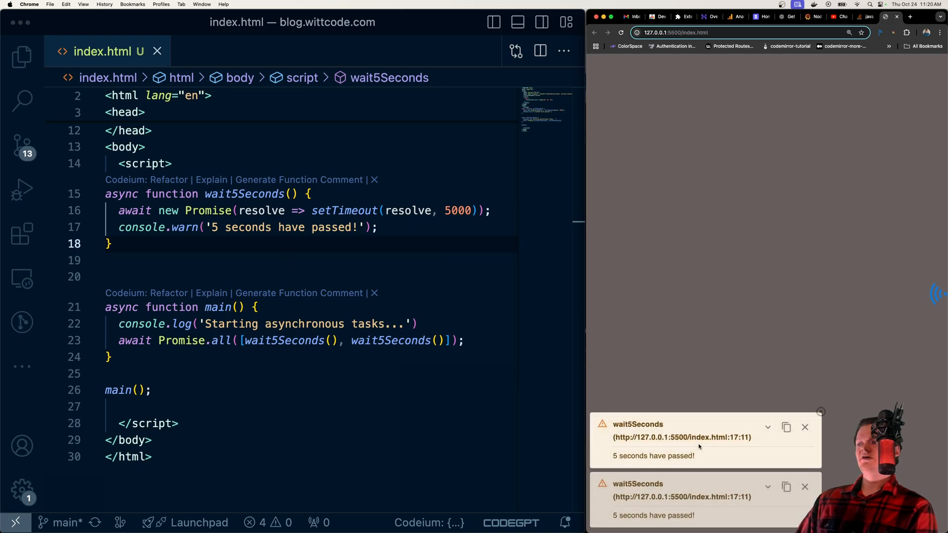
mouse_move(682, 437)
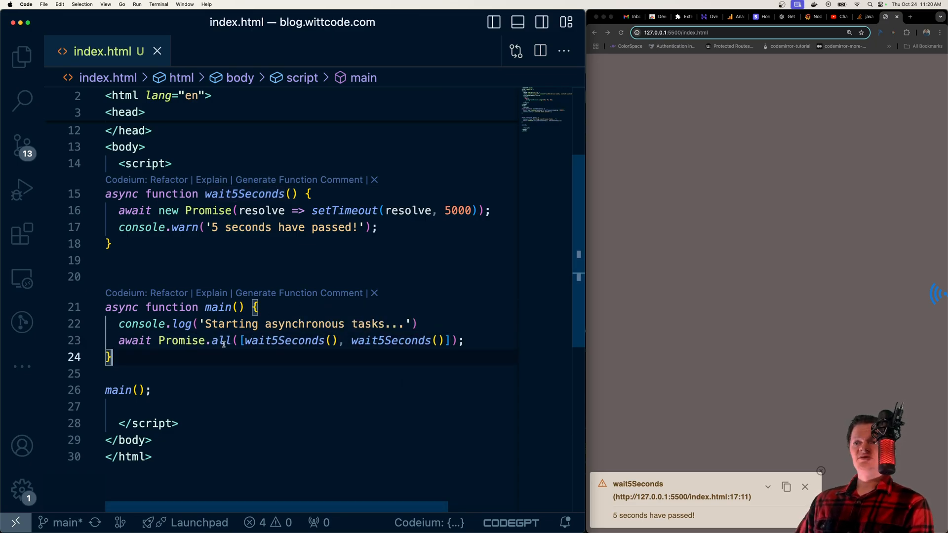
mouse_move(218, 340)
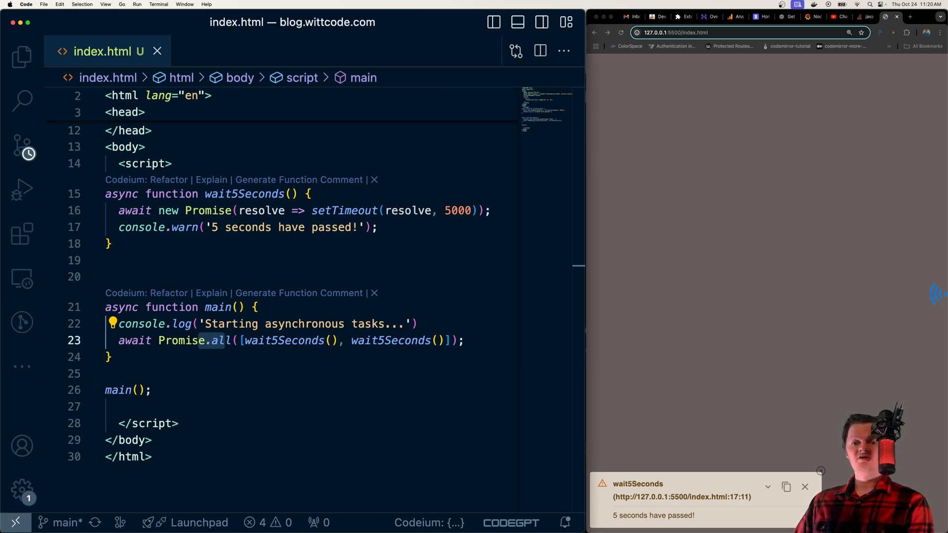
mouse_move(181, 341)
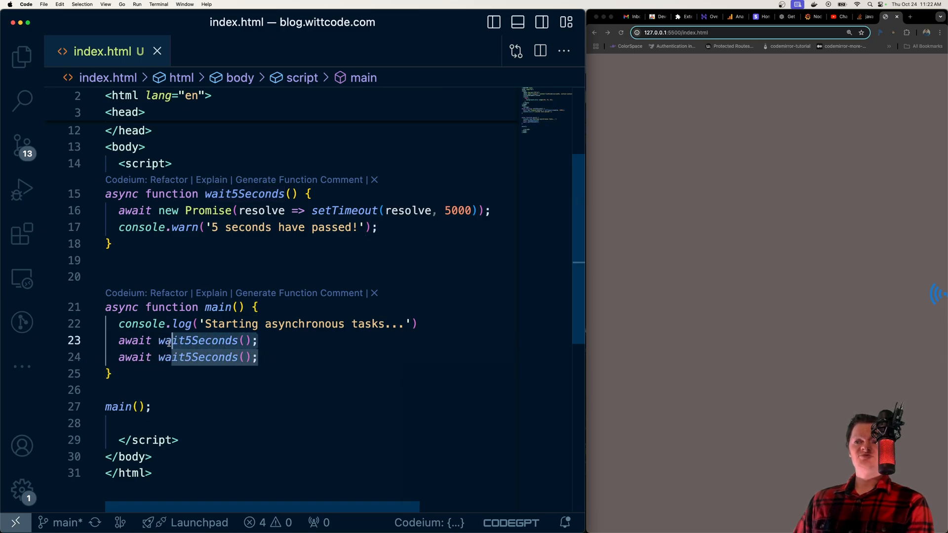
Try typing 'const resp' before the first await, abandon it, and show the ConsoleLog extension settings
text(const)
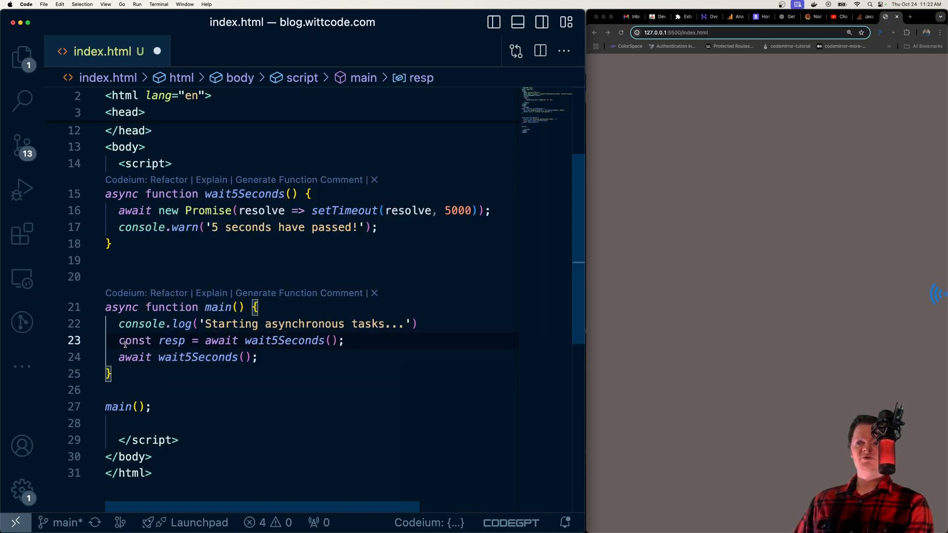
text(resp)
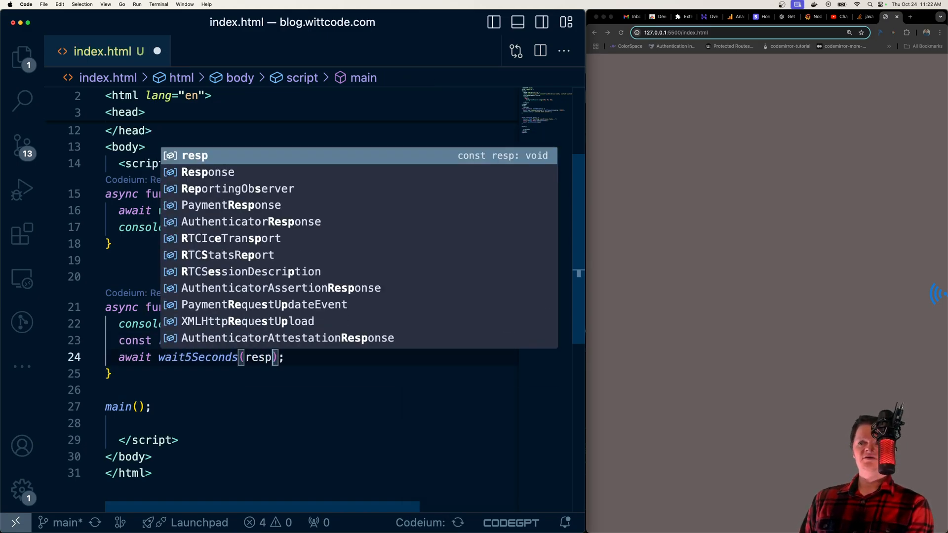
key(Escape)
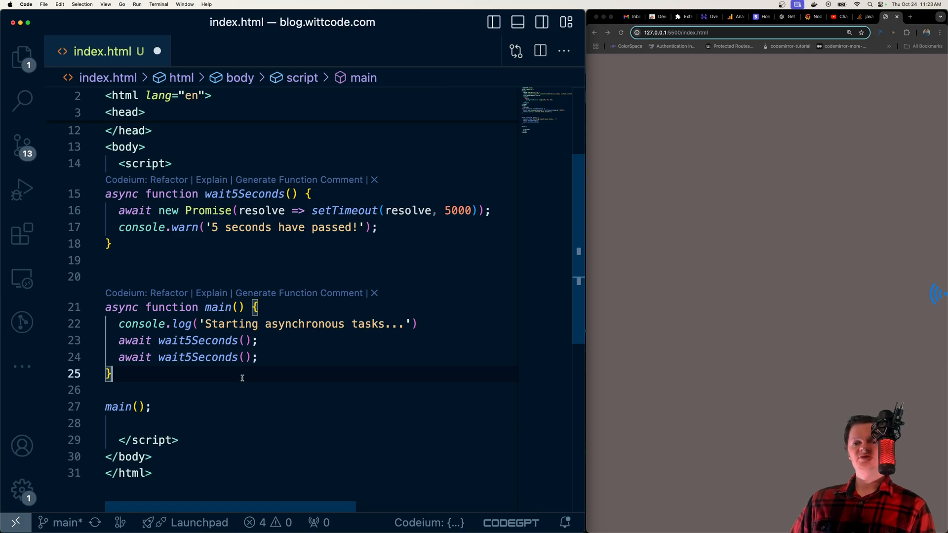
click(881, 33)
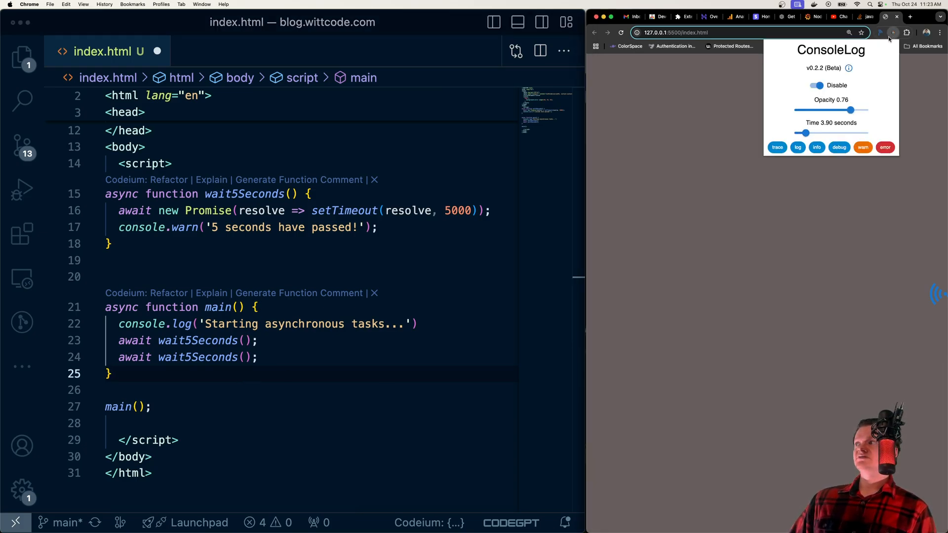